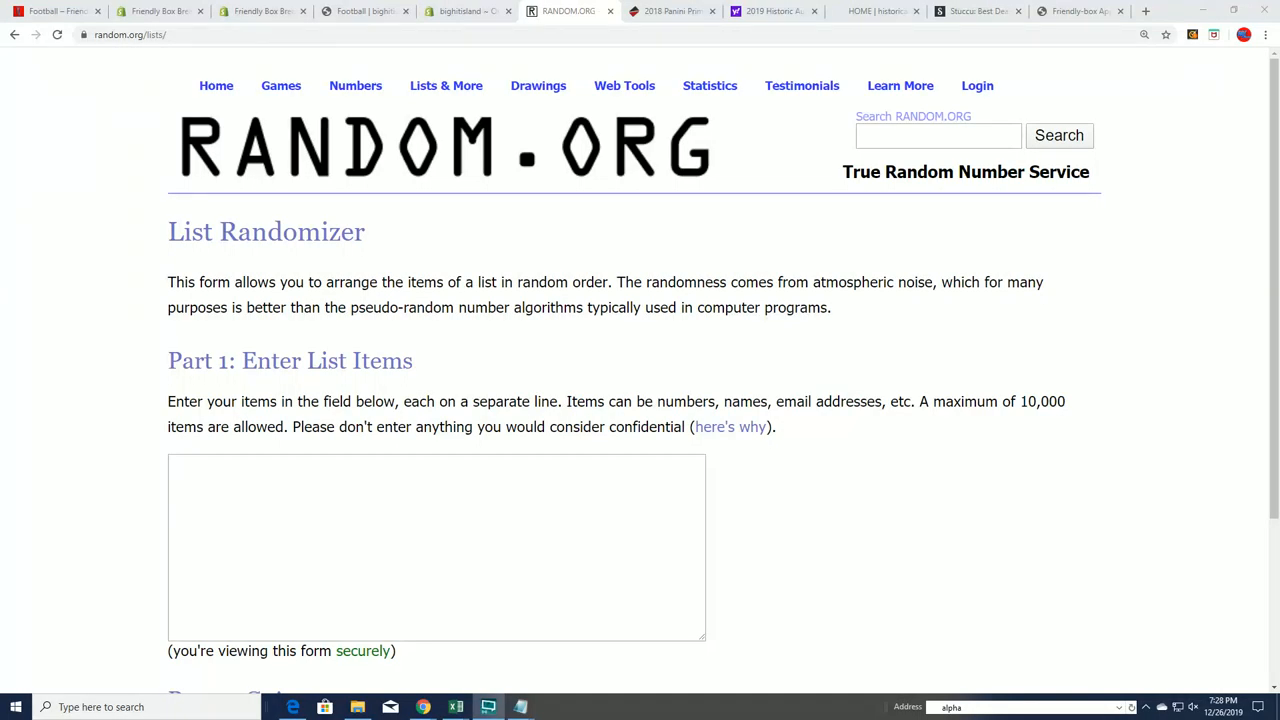
Select the whole 15-name list in Notepad for copying to the randomizer
{"action": "left_click", "coordinate": [520, 708]}
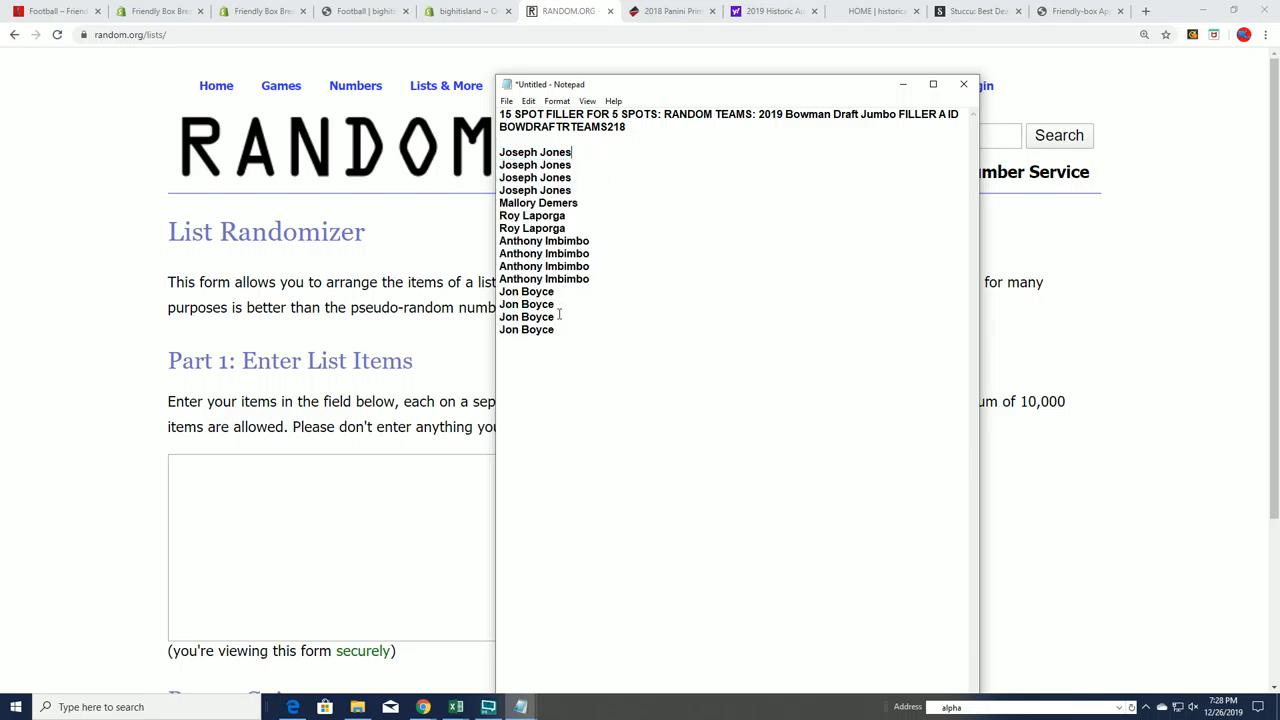
{"action": "key", "text": "ctrl+a"}
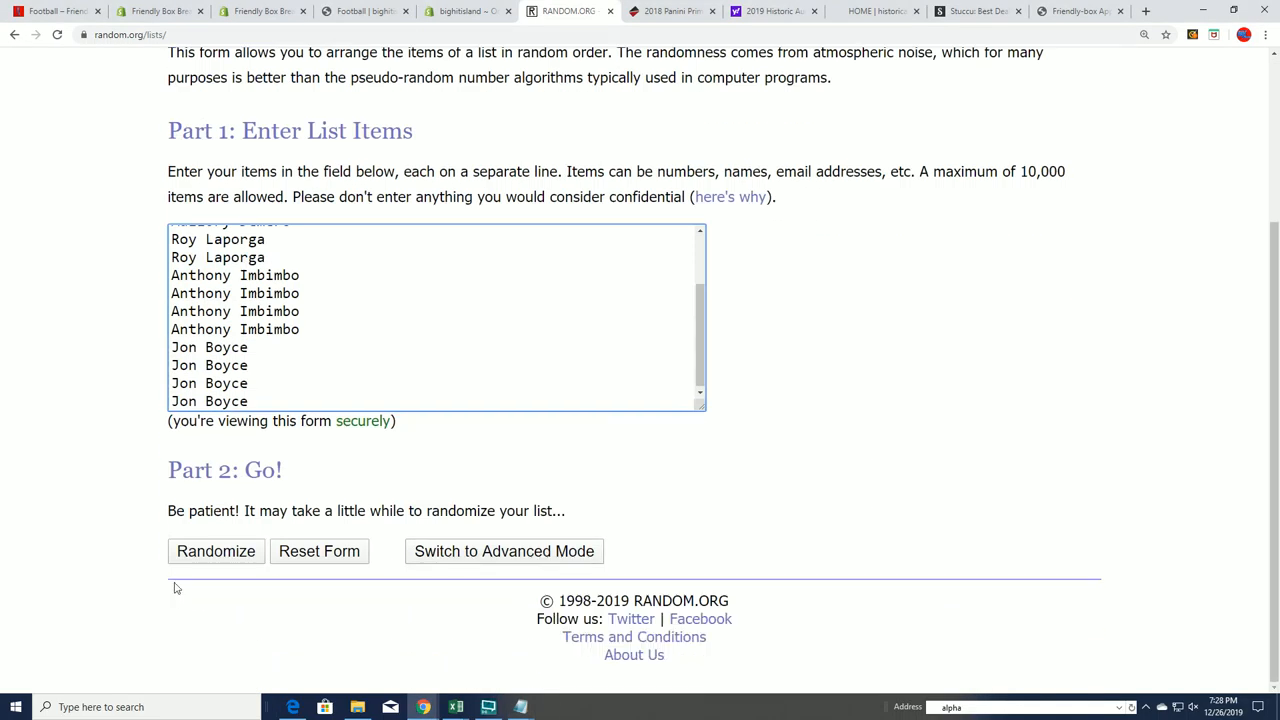
Randomize the 15-name list seven times, each giving a new order
{"action": "left_click", "coordinate": [216, 552]}
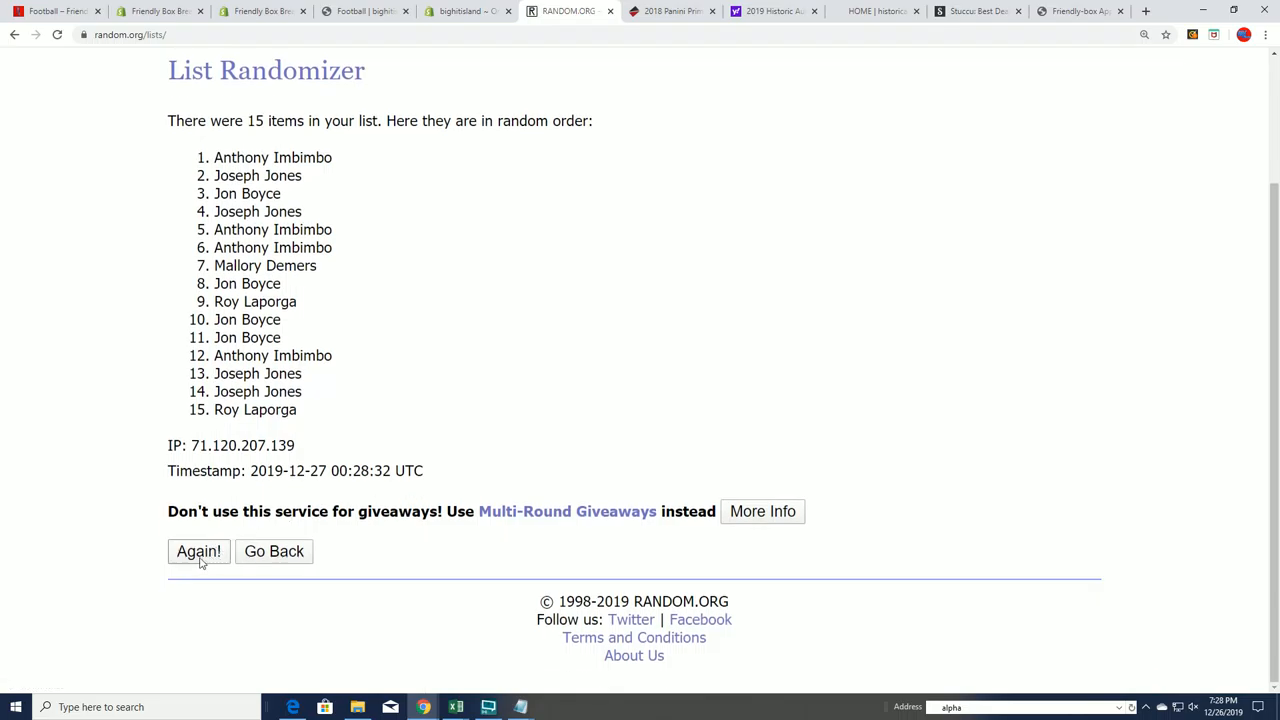
{"action": "left_click", "coordinate": [198, 552]}
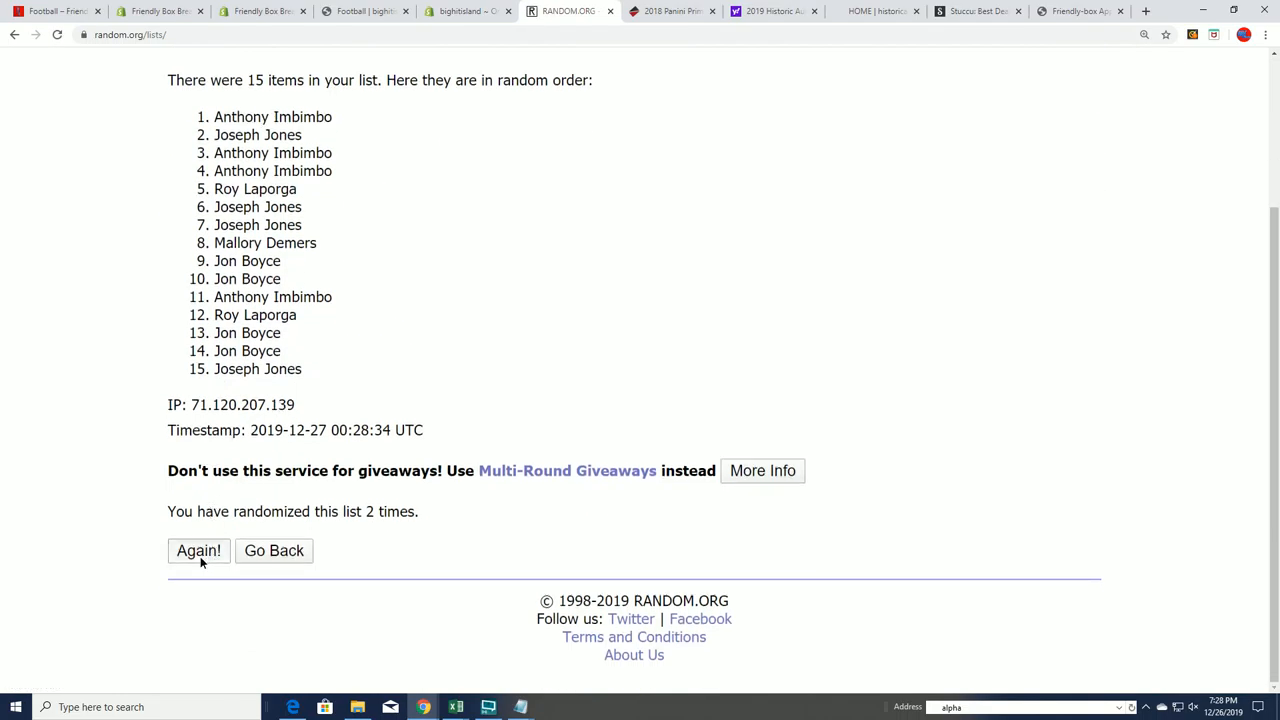
{"action": "left_click", "coordinate": [198, 550]}
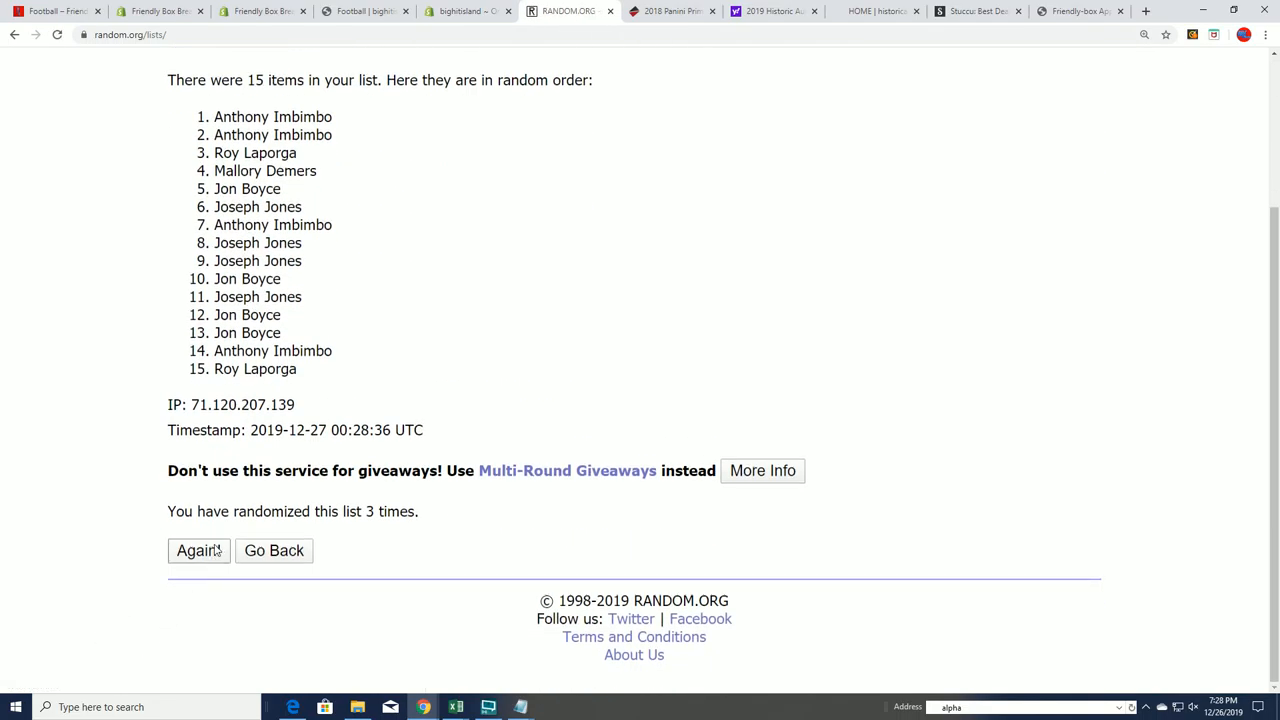
{"action": "left_click", "coordinate": [198, 550]}
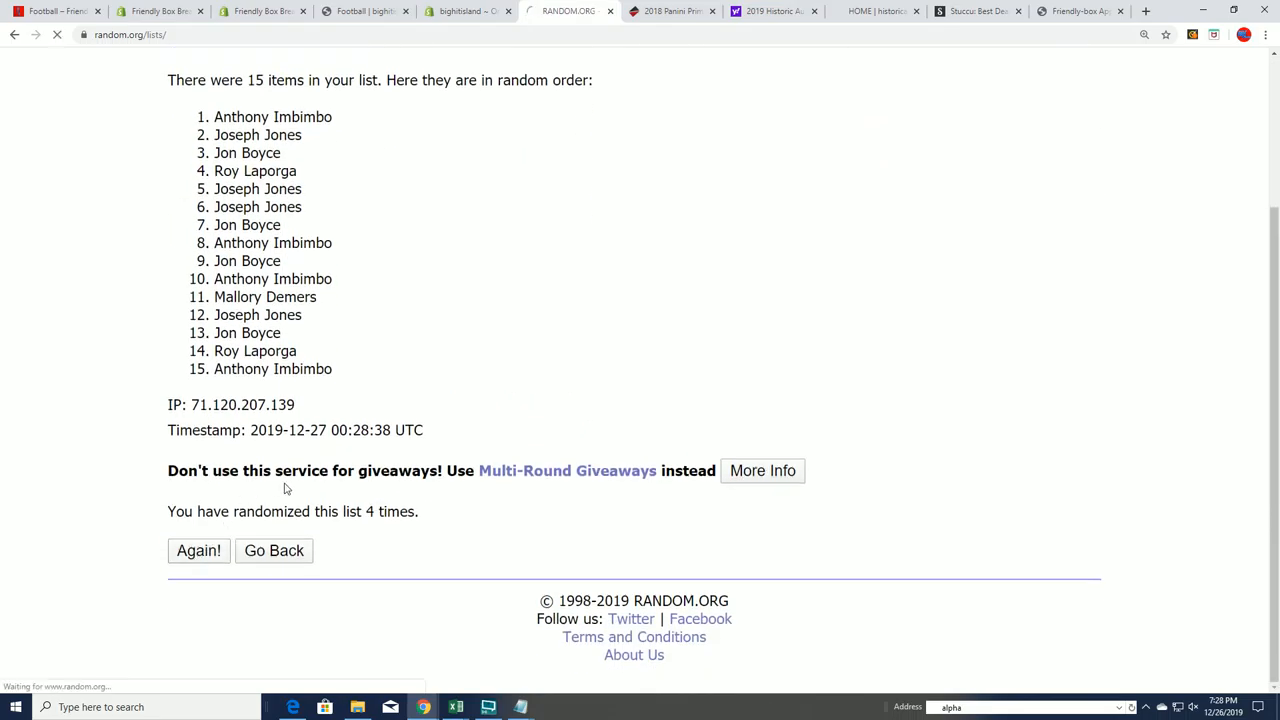
{"action": "left_click", "coordinate": [198, 550]}
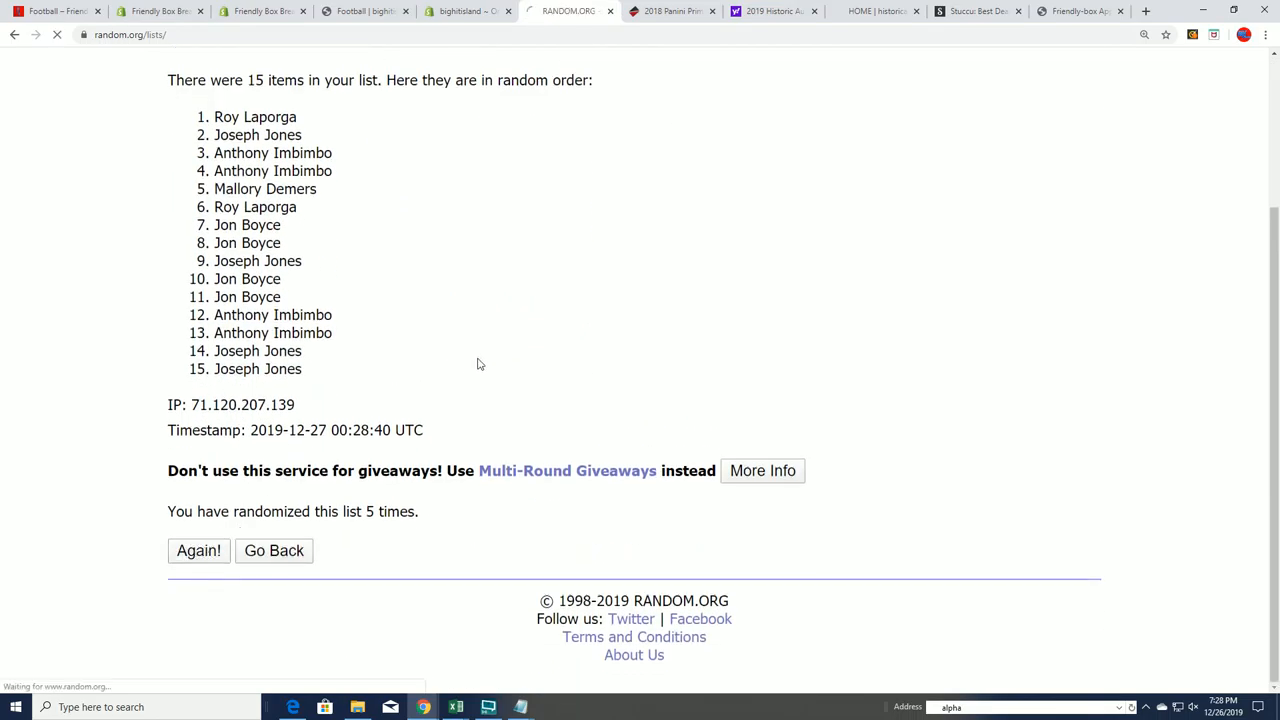
{"action": "left_click", "coordinate": [198, 550]}
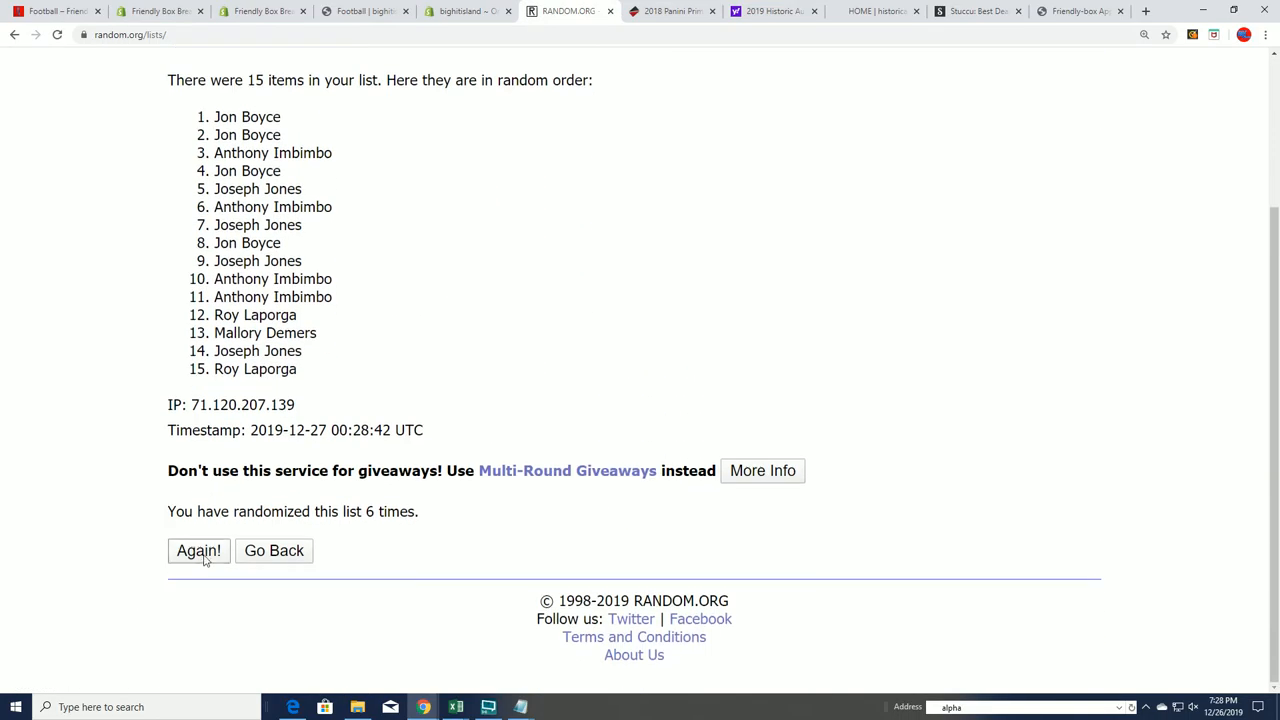
{"action": "left_click", "coordinate": [198, 550]}
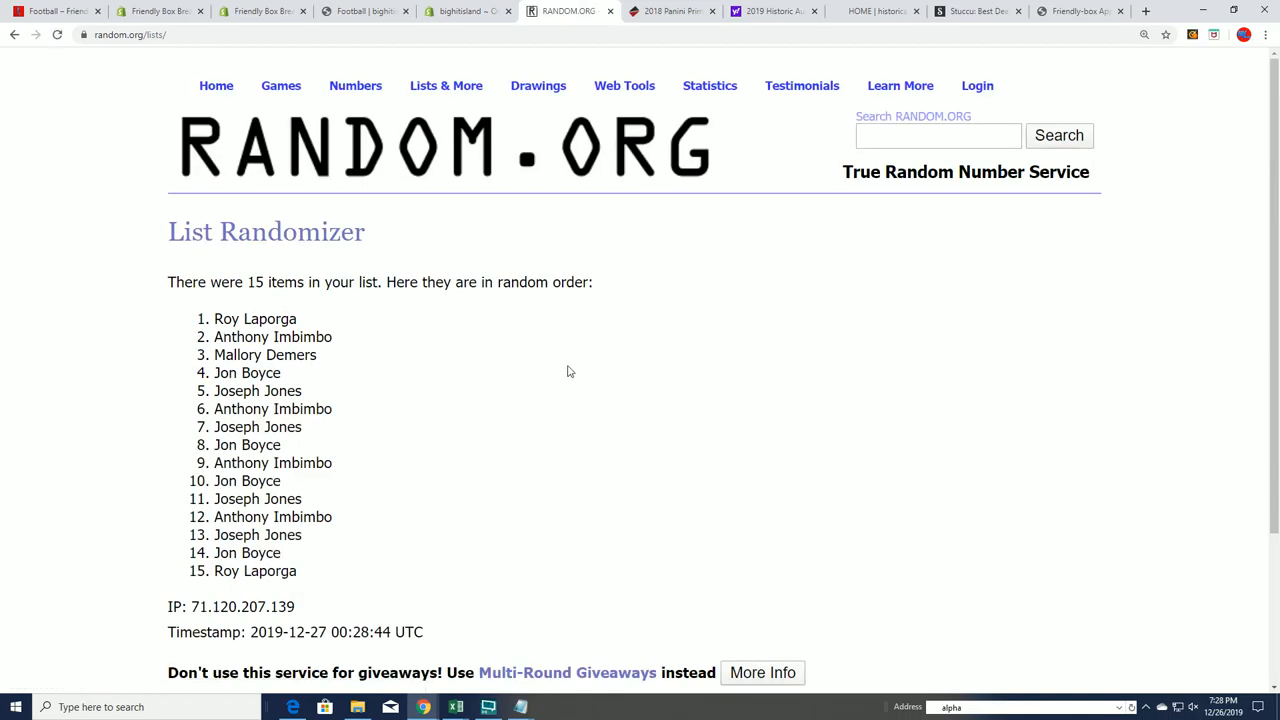
{"action": "left_click_drag", "start_coordinate": [214, 318], "coordinate": [308, 390]}
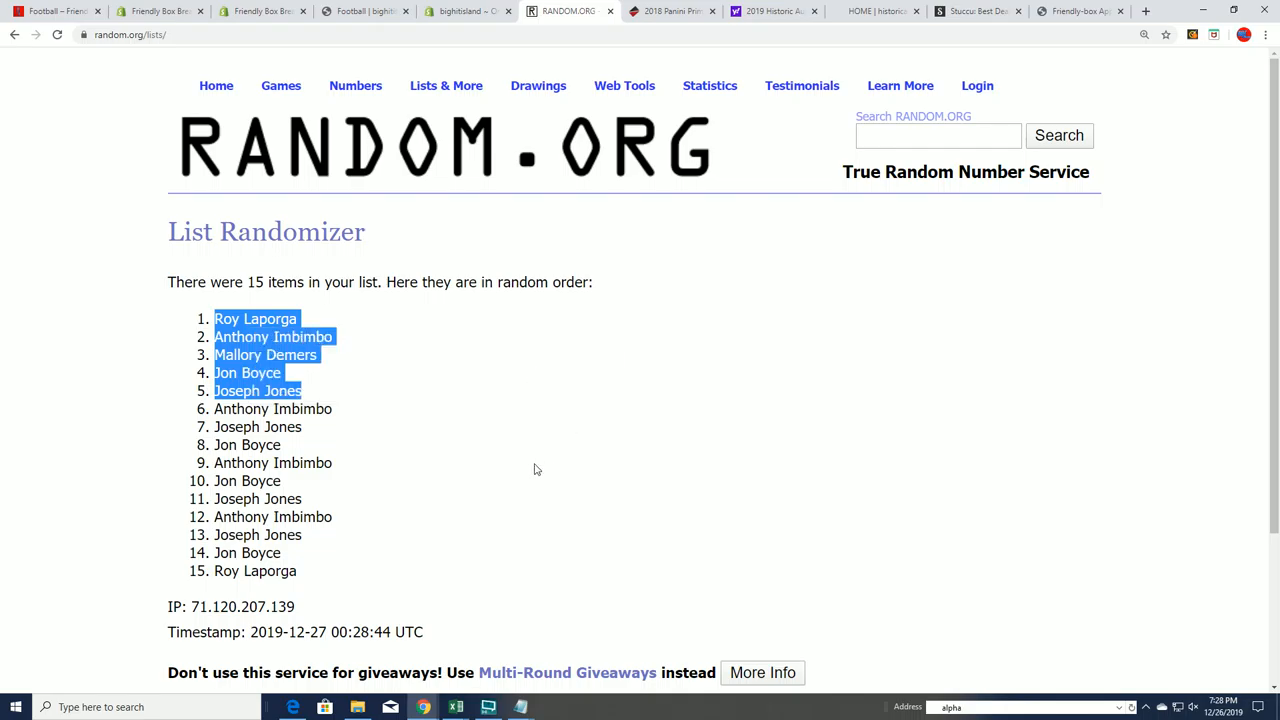
{"action": "mouse_move", "coordinate": [352, 372]}
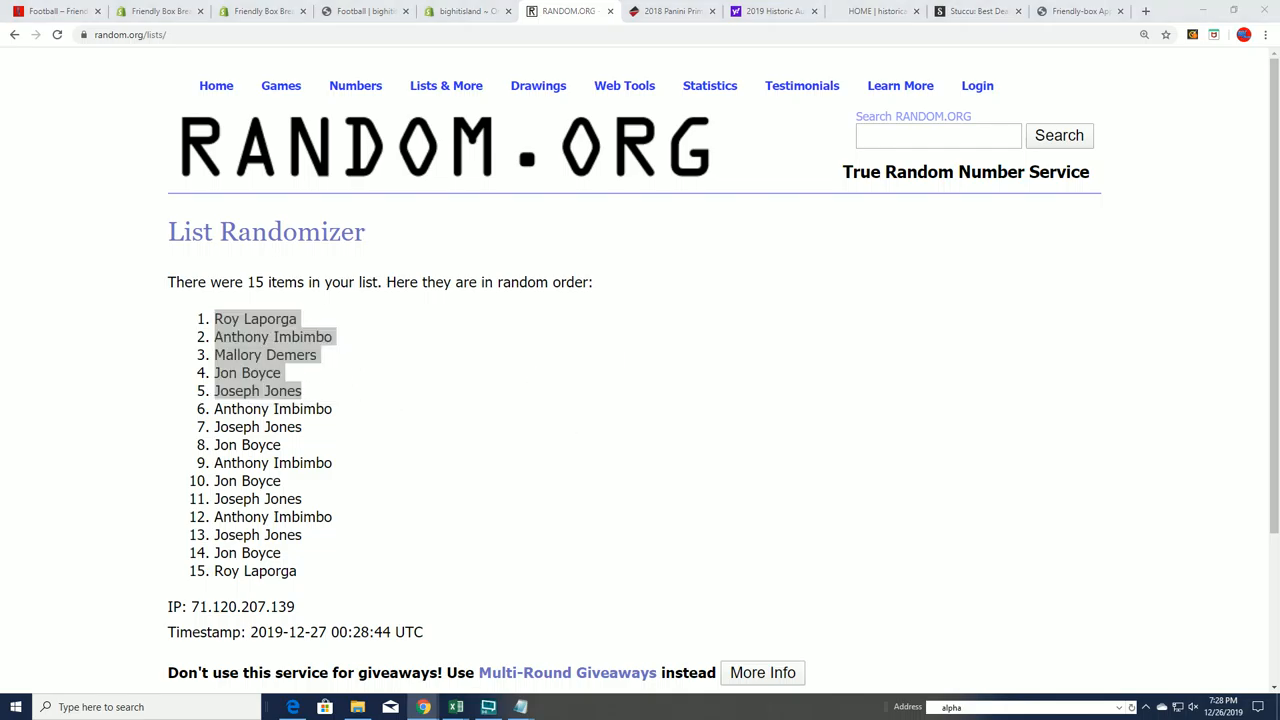
{"action": "left_click", "coordinate": [520, 708]}
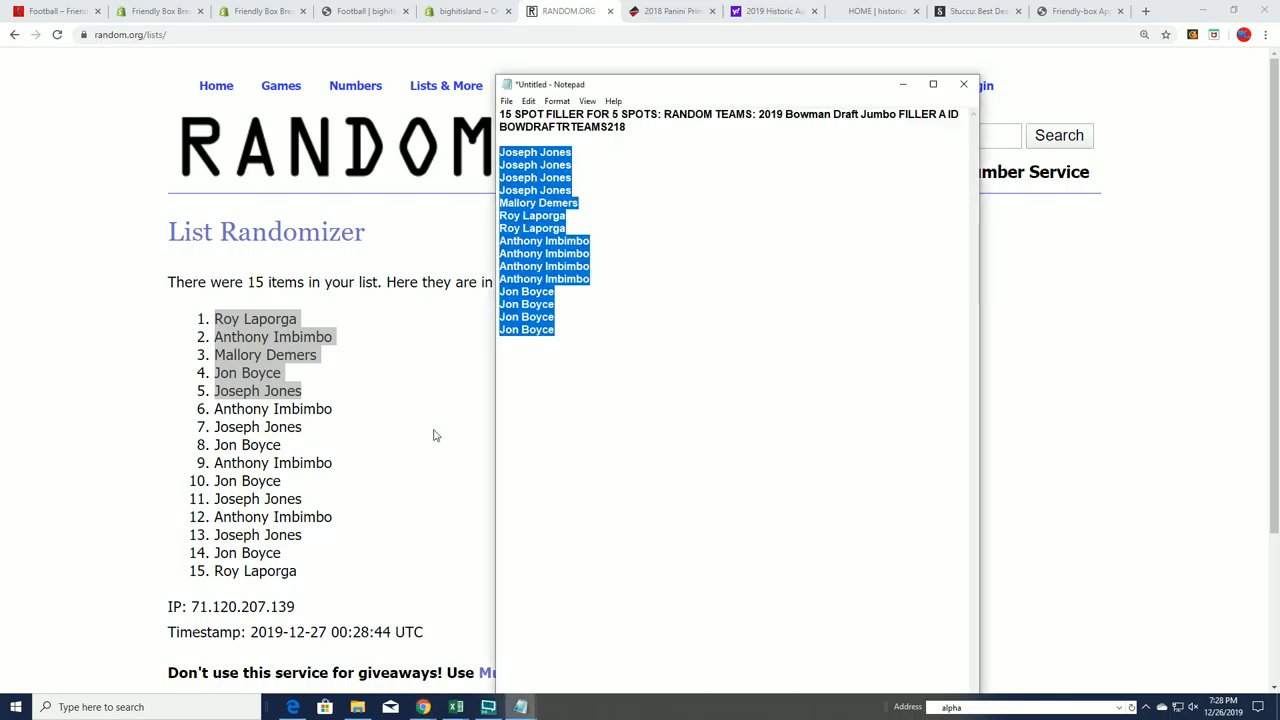
{"action": "left_click", "coordinate": [570, 328]}
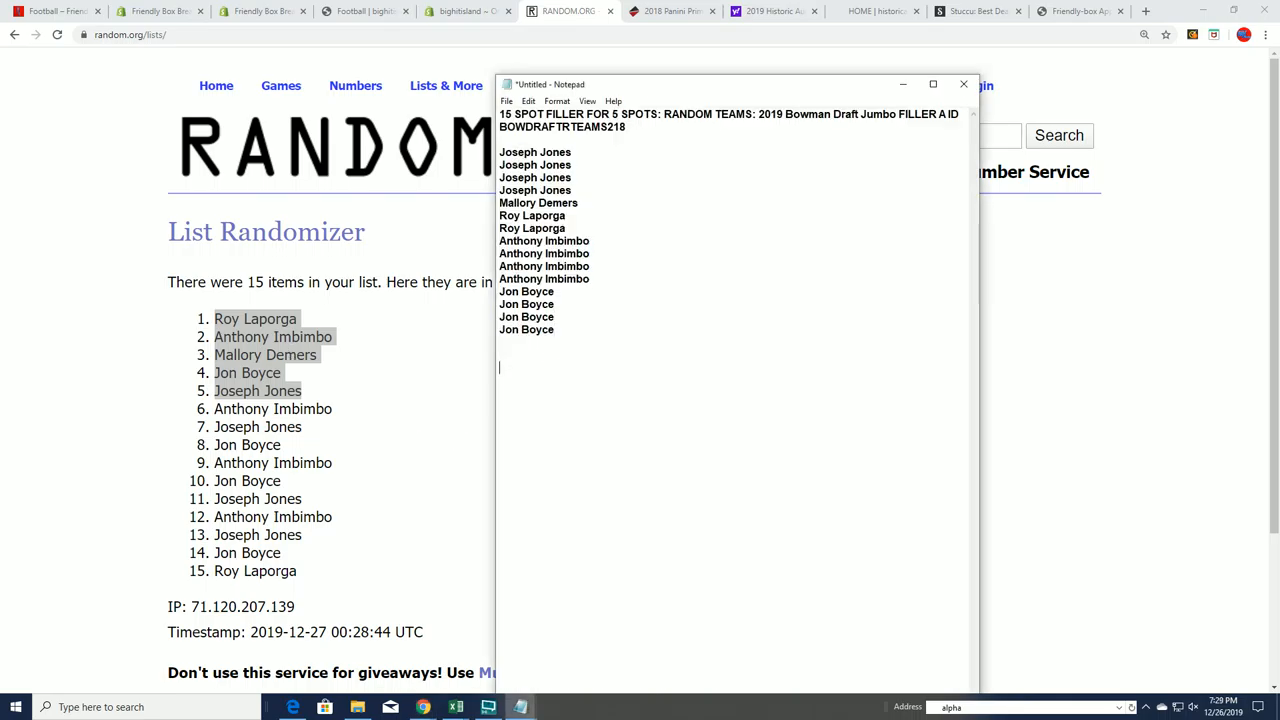
{"action": "type", "text": "Roy Laporga"}
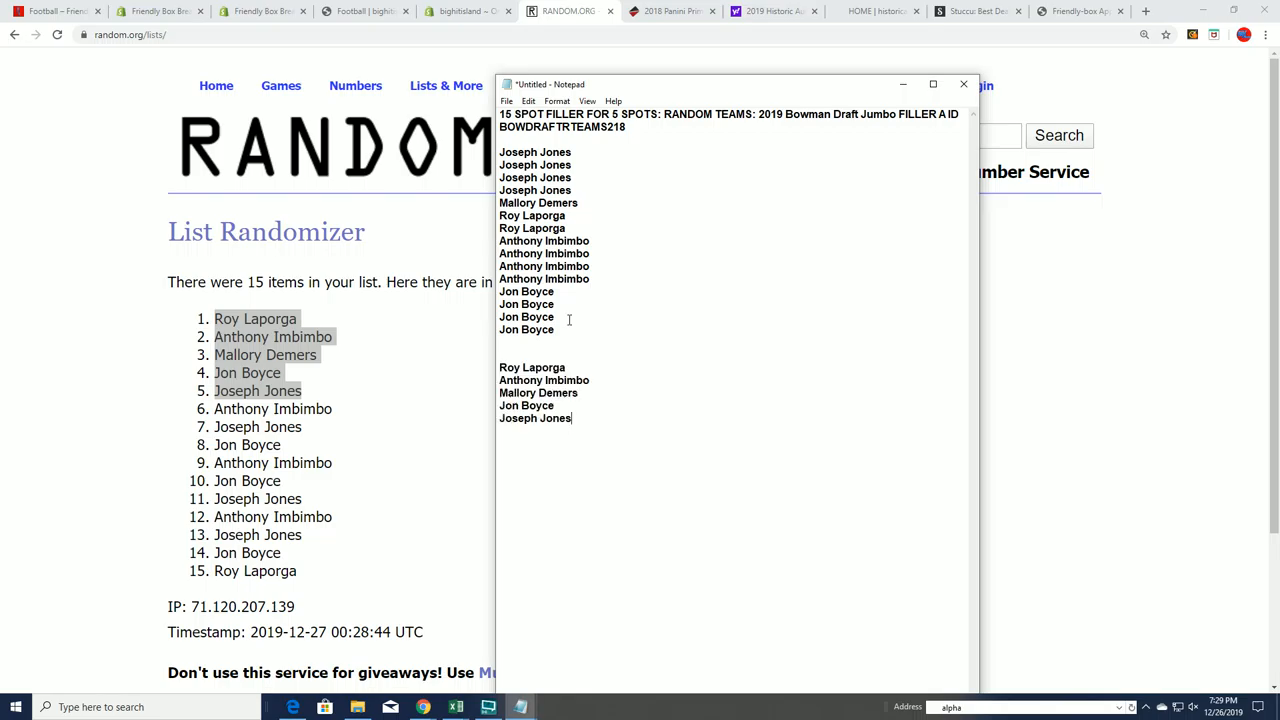
{"action": "mouse_move", "coordinate": [716, 176]}
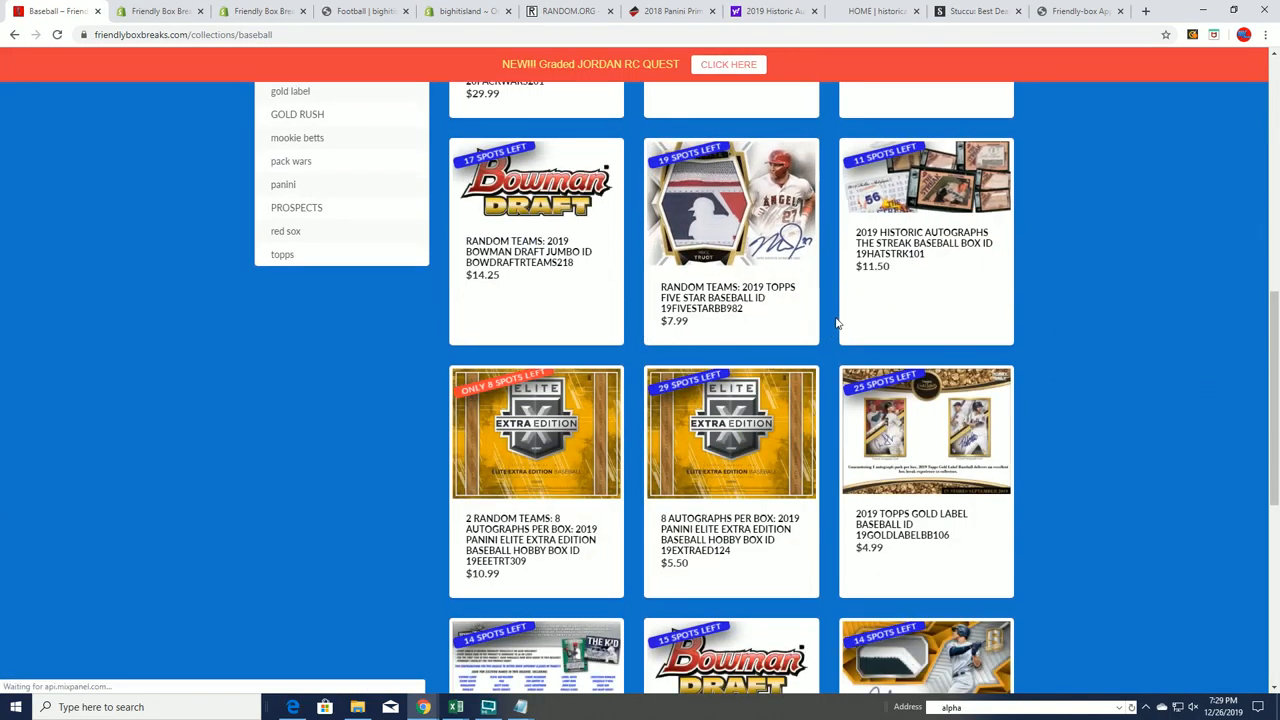
{"action": "scroll", "scroll_direction": "down", "scroll_amount": 3}
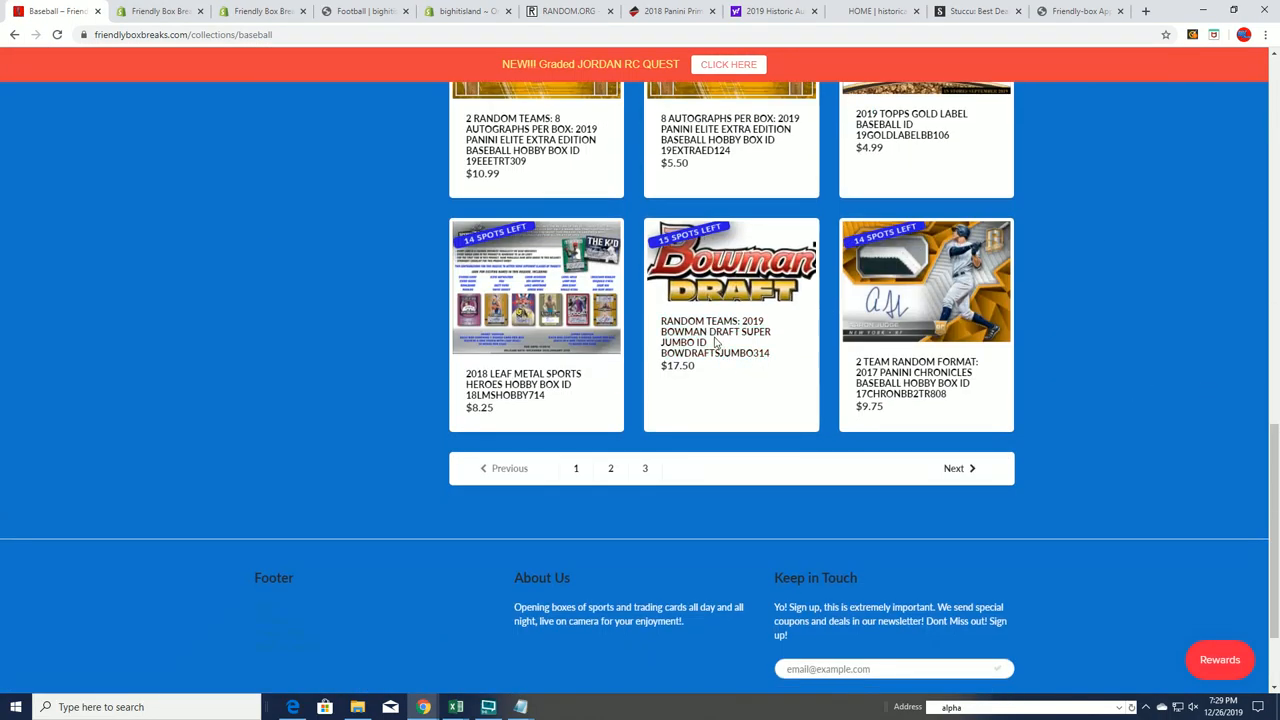
{"action": "left_click", "coordinate": [716, 336]}
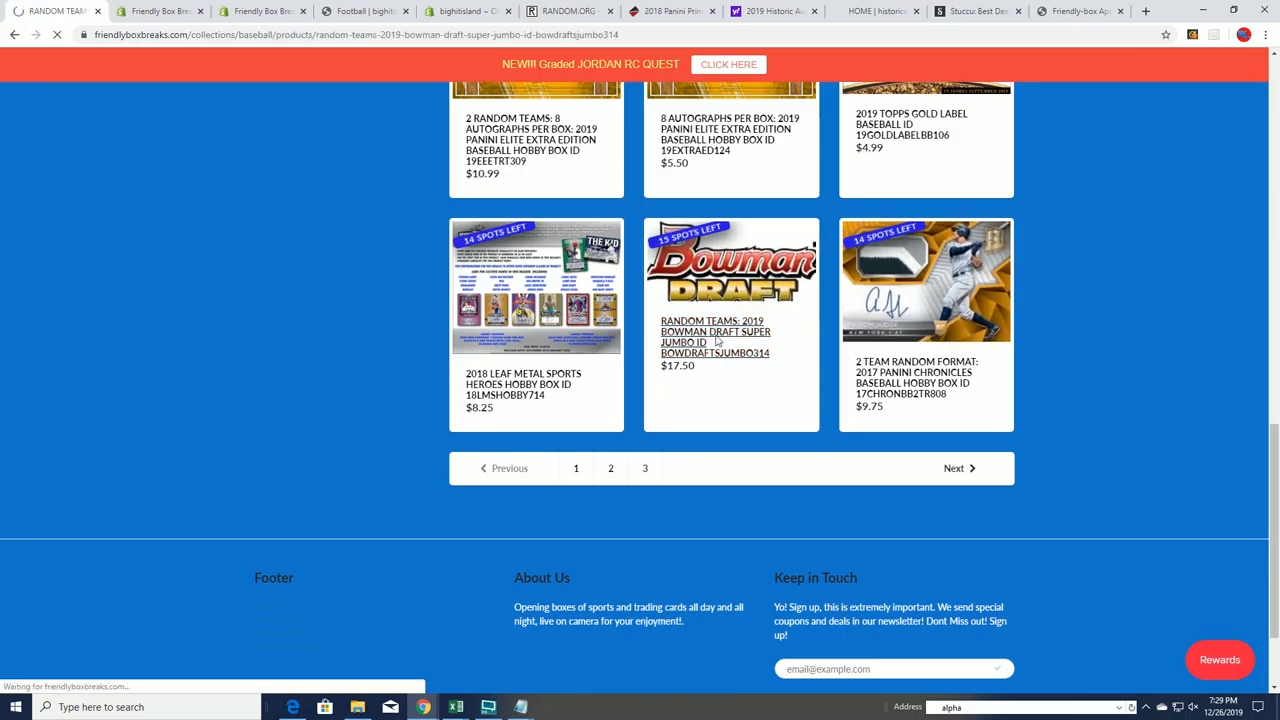
{"action": "left_click", "coordinate": [716, 336]}
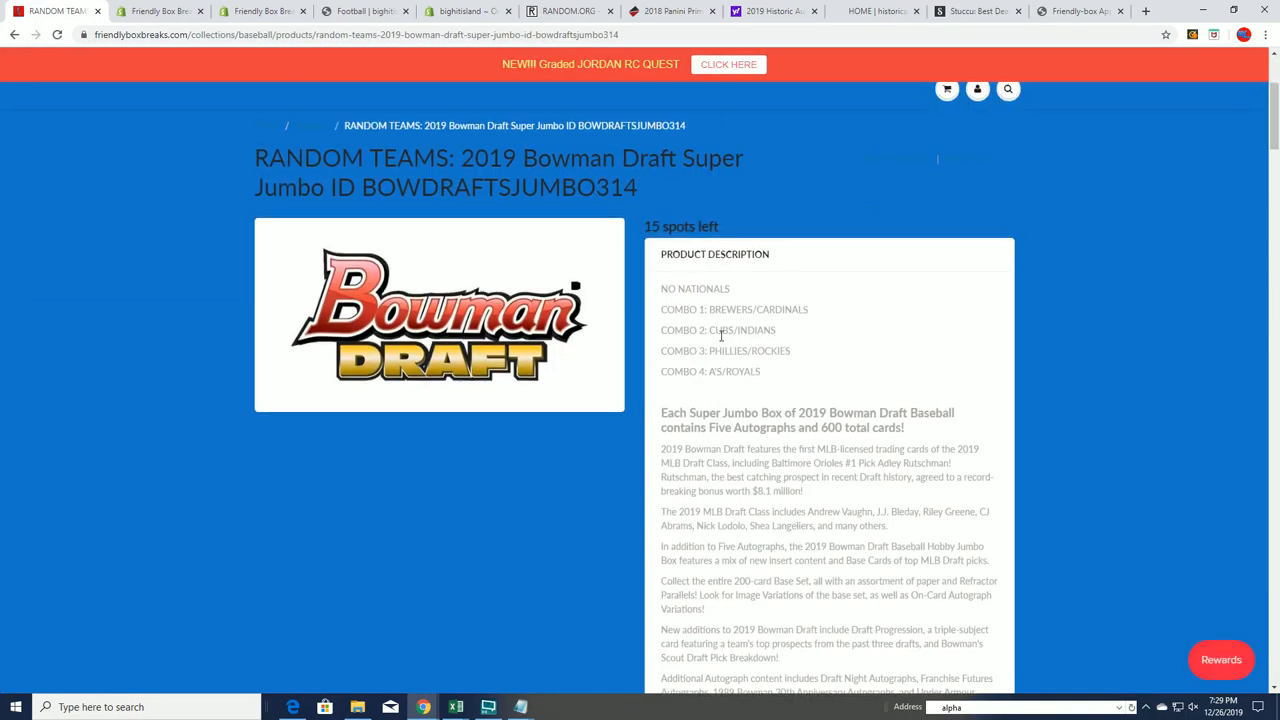
{"action": "left_click", "coordinate": [14, 34]}
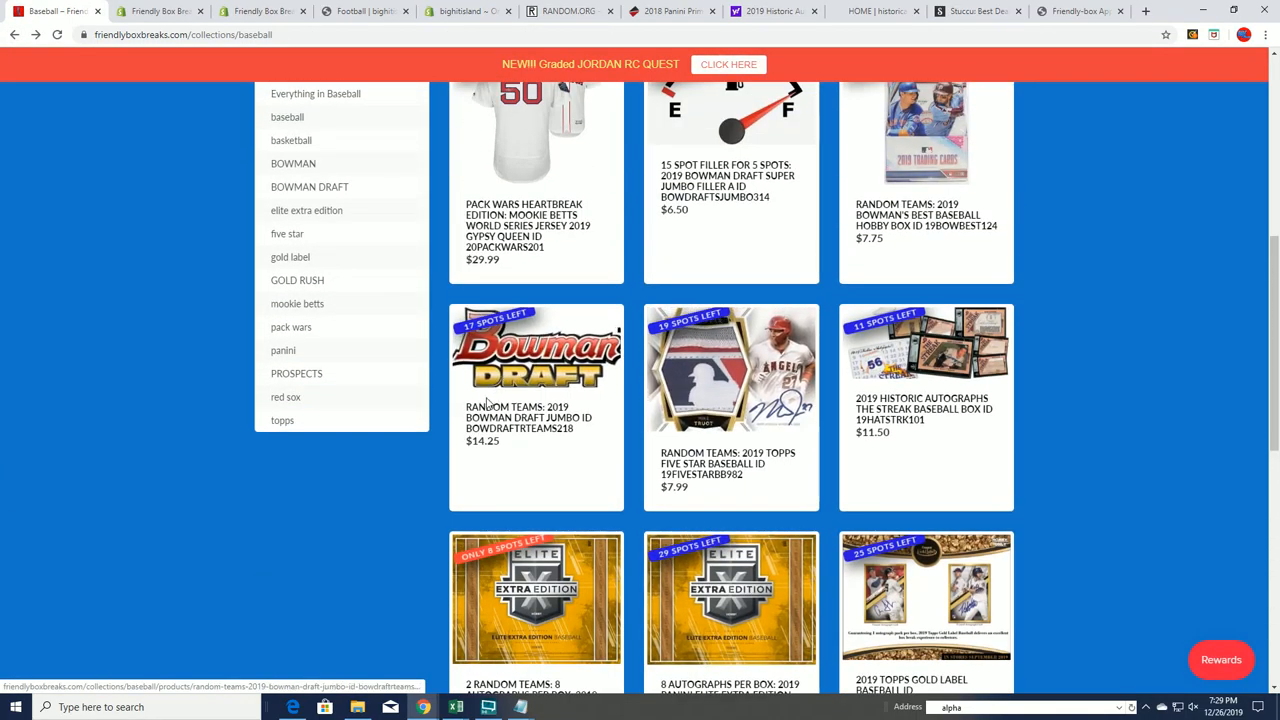
{"action": "mouse_move", "coordinate": [520, 420]}
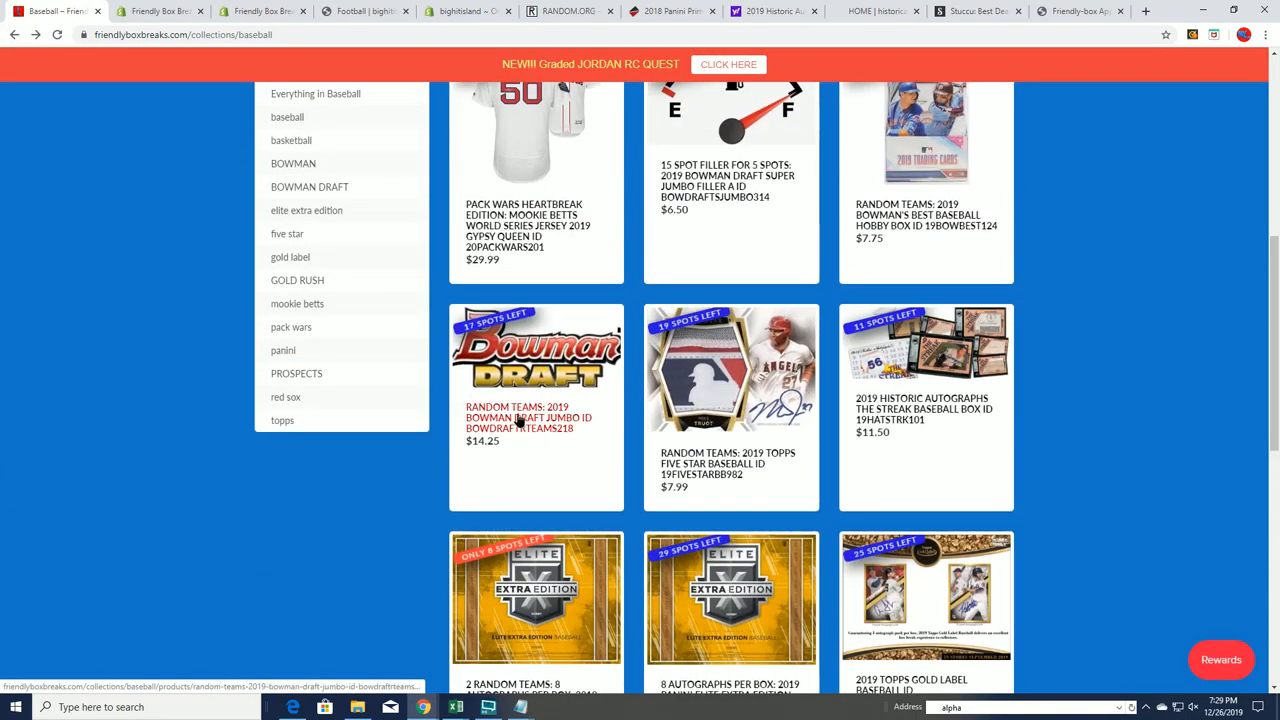